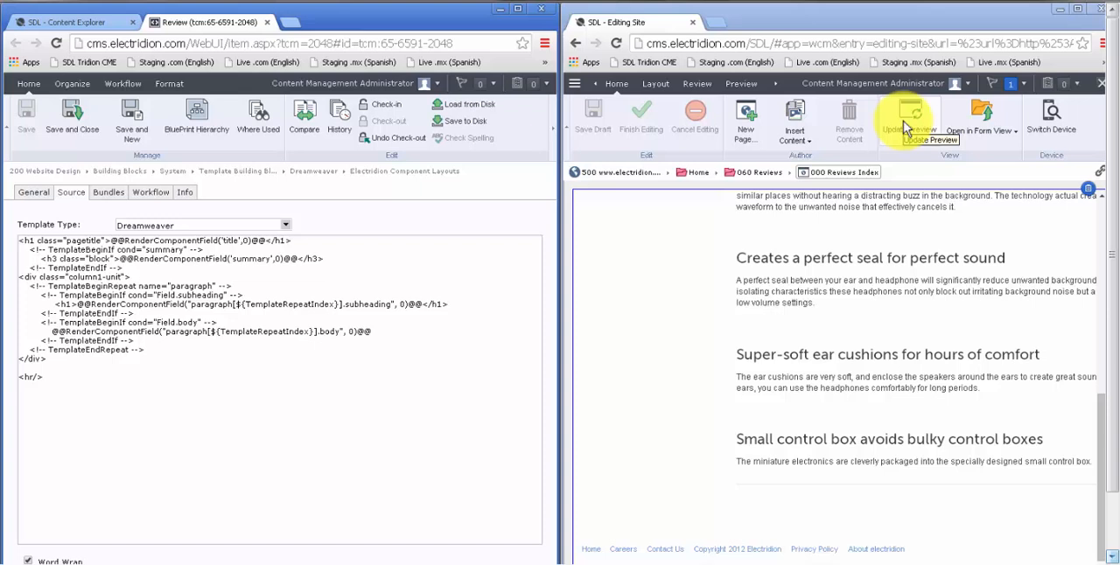
pyautogui.moveTo(884, 140)
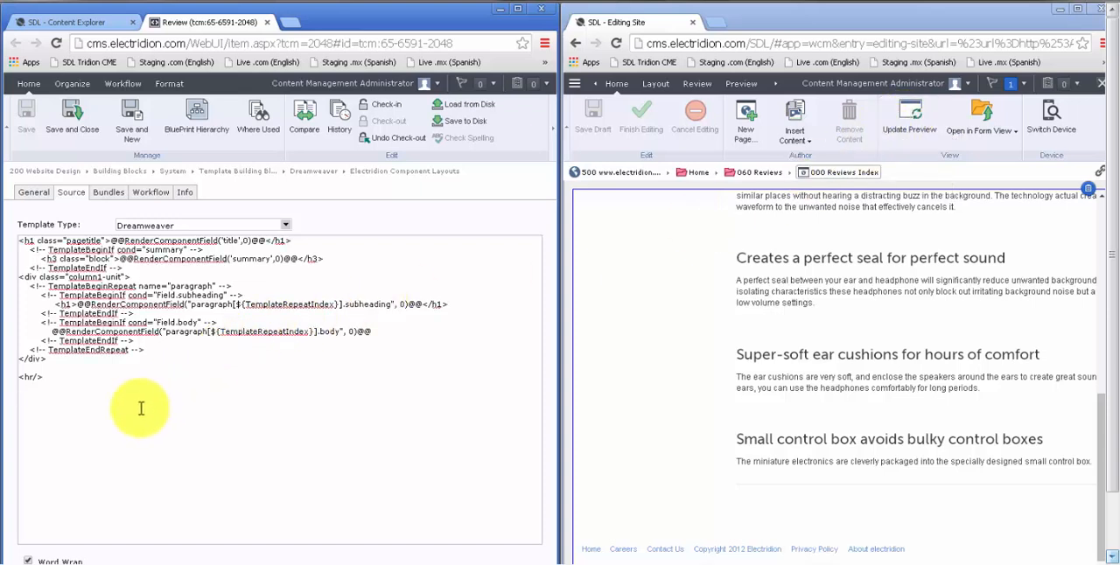
# Type an h2 element reading 'for example, if I wanted to show this quickly' below the <hr/>.
pyautogui.write('<')
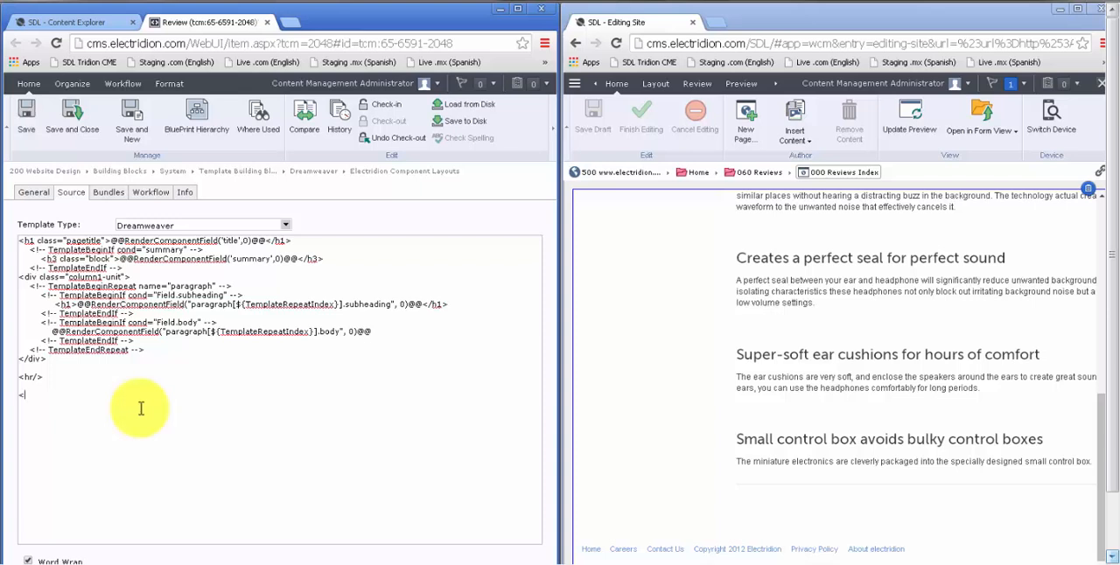
pyautogui.write('h2>')
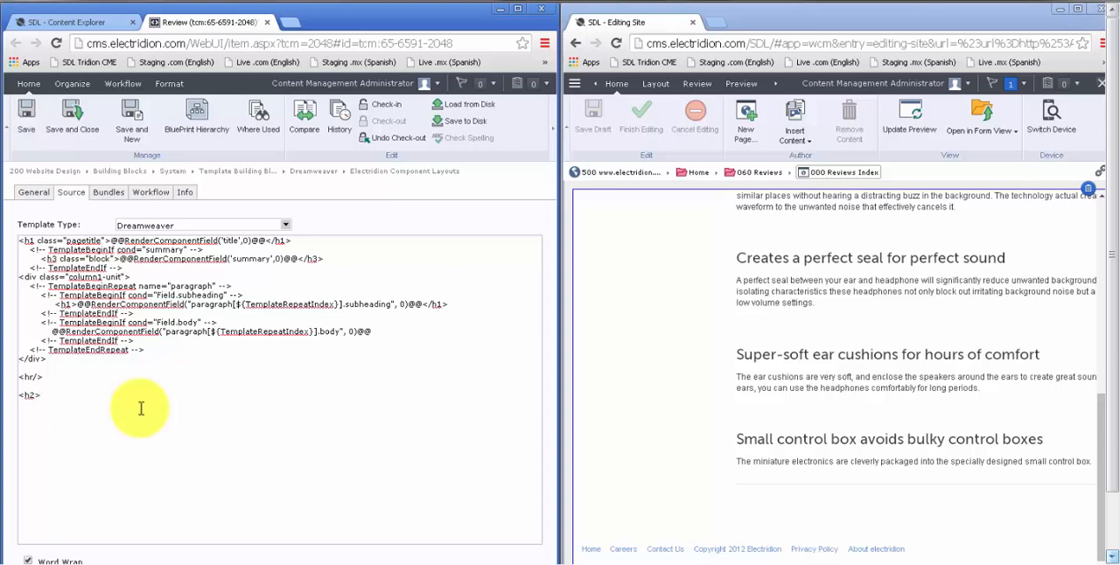
pyautogui.write('for example,')
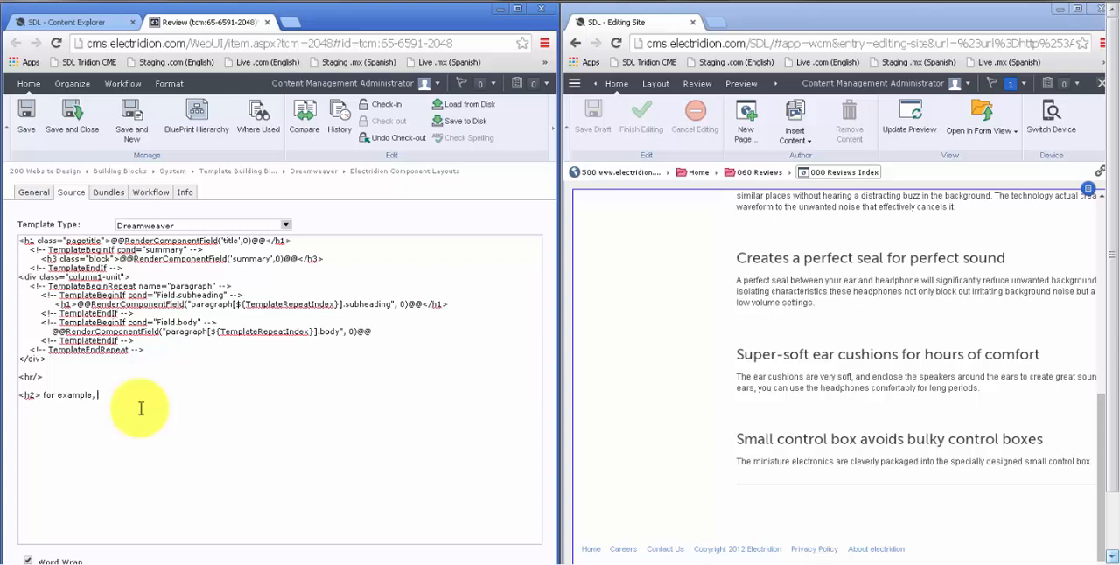
pyautogui.write('if I wanted to')
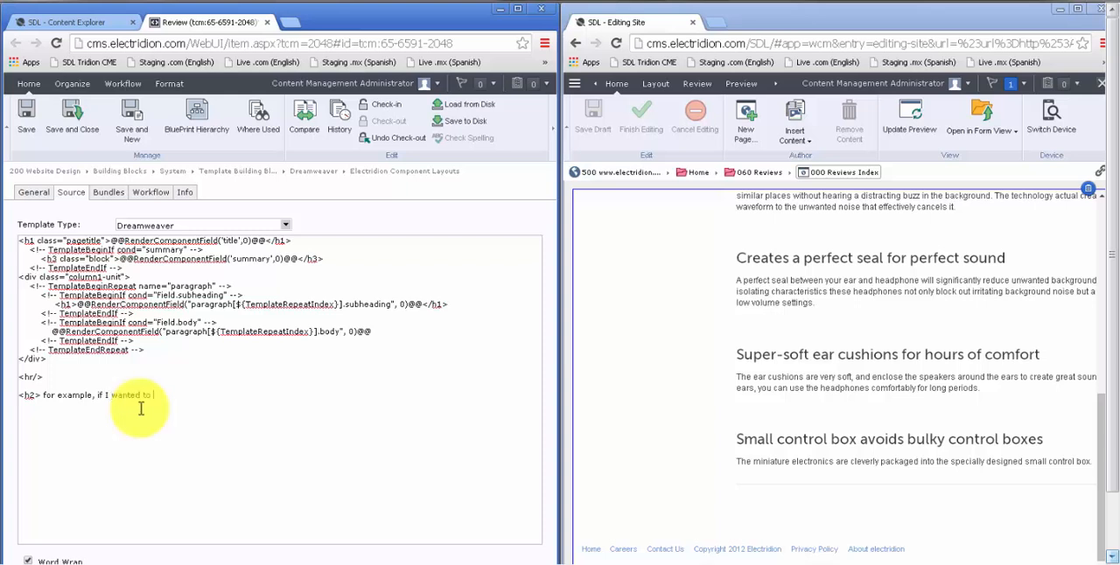
pyautogui.write('show this quickly')
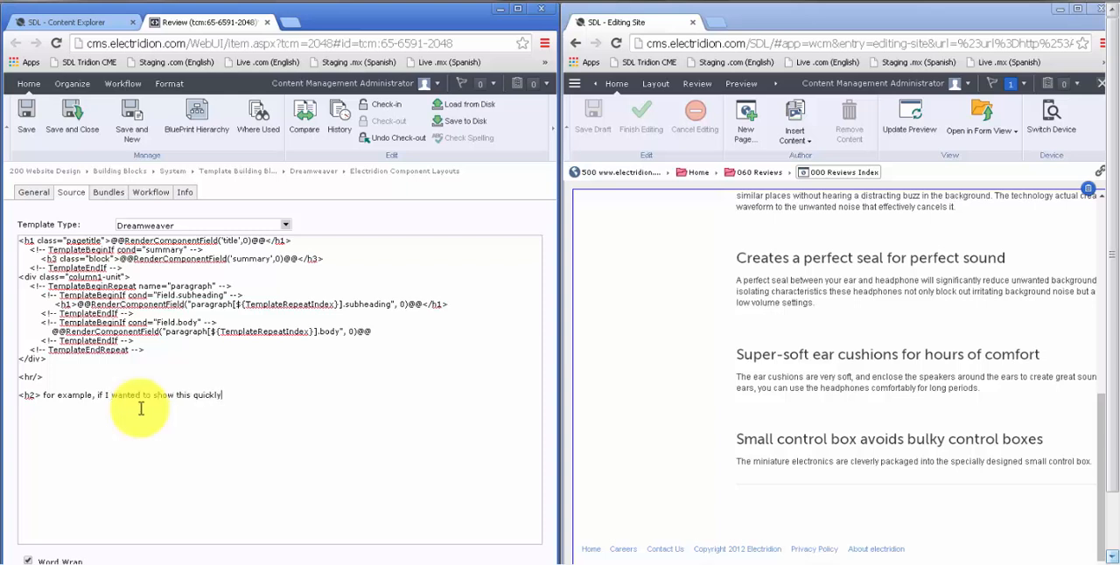
pyautogui.write('</h2>')
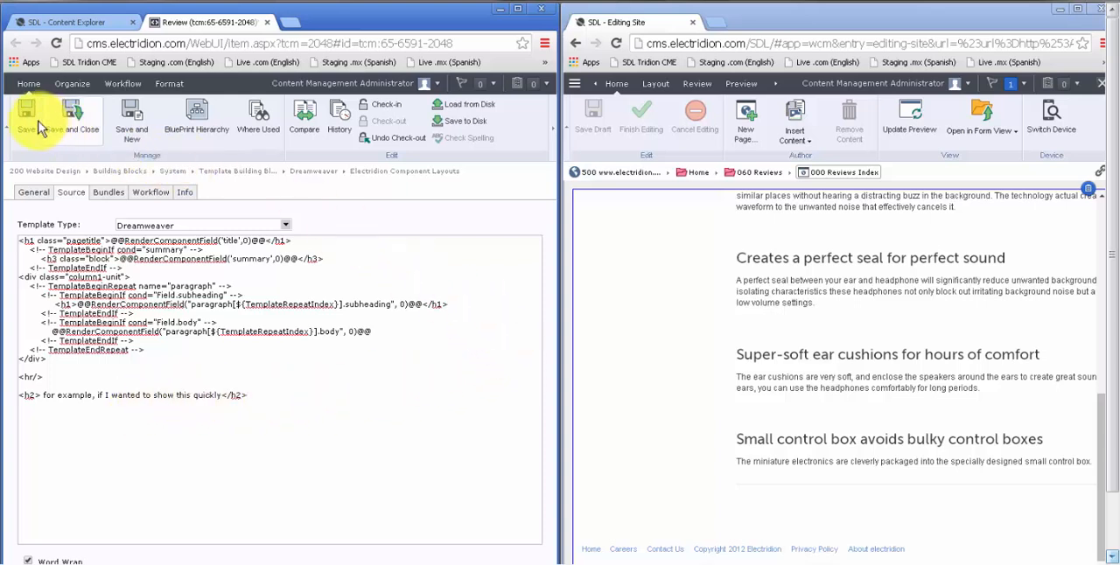
# Save the template with the new heading and update the Experience Manager preview.
pyautogui.click(29, 114)
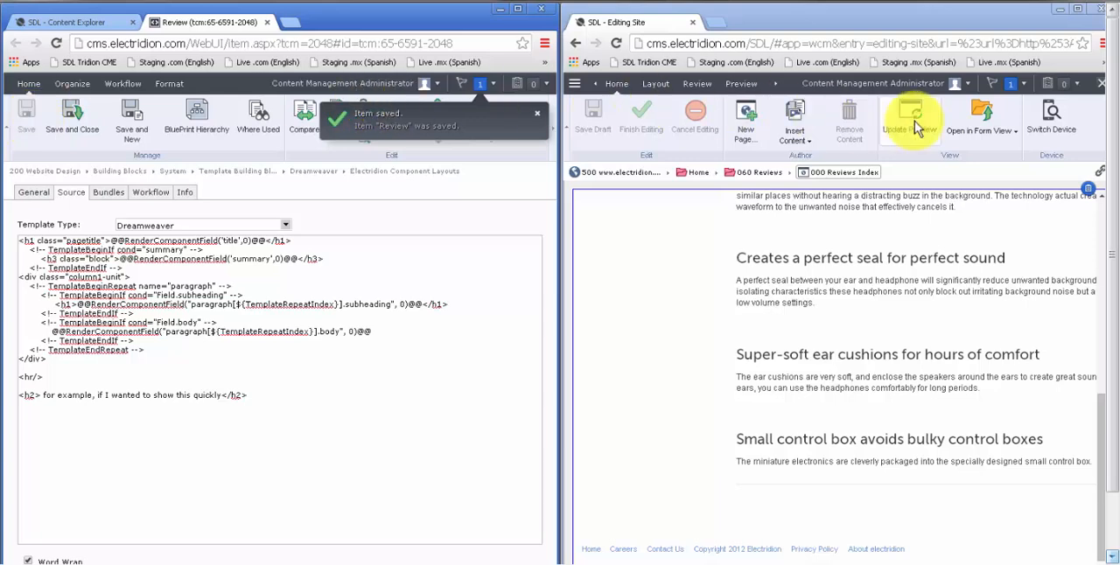
pyautogui.click(910, 118)
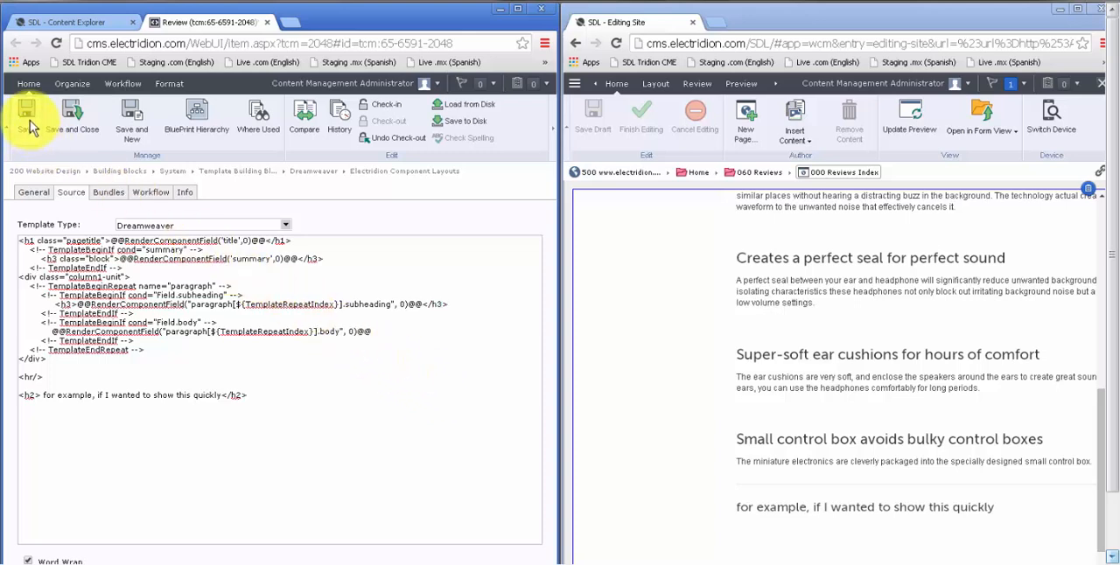
# Save the template with h3 subheadings and refresh the page preview.
pyautogui.click(29, 114)
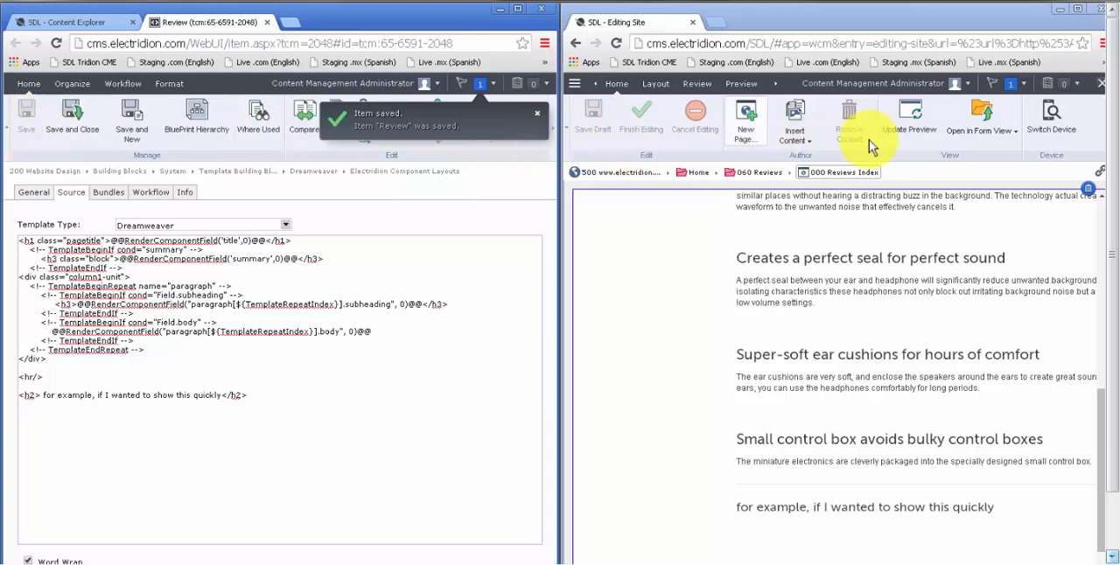
pyautogui.click(910, 118)
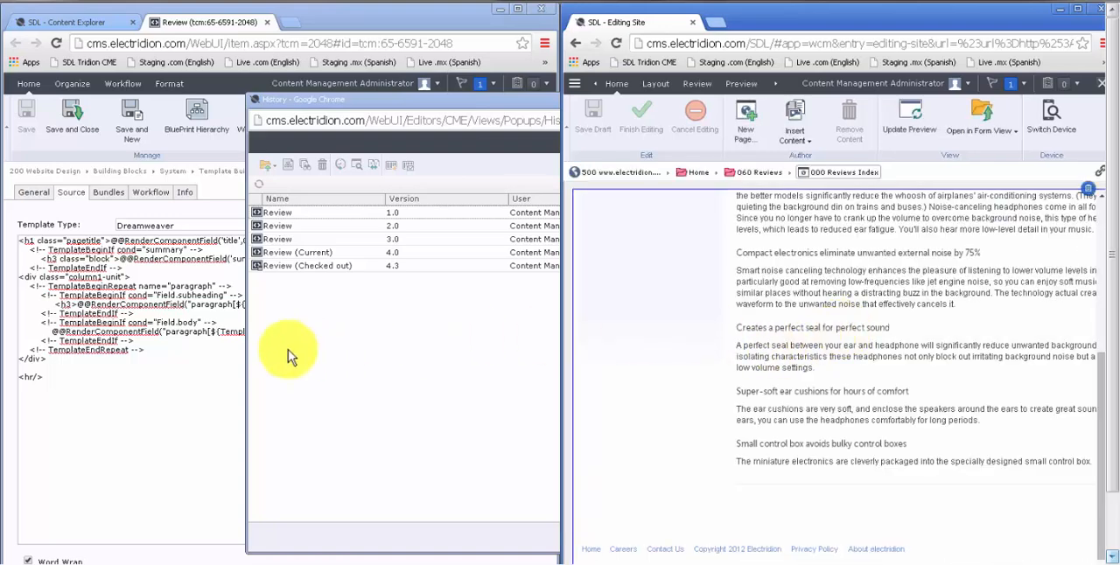
# Close the template's version history list after reviewing versions.
pyautogui.click(72, 118)
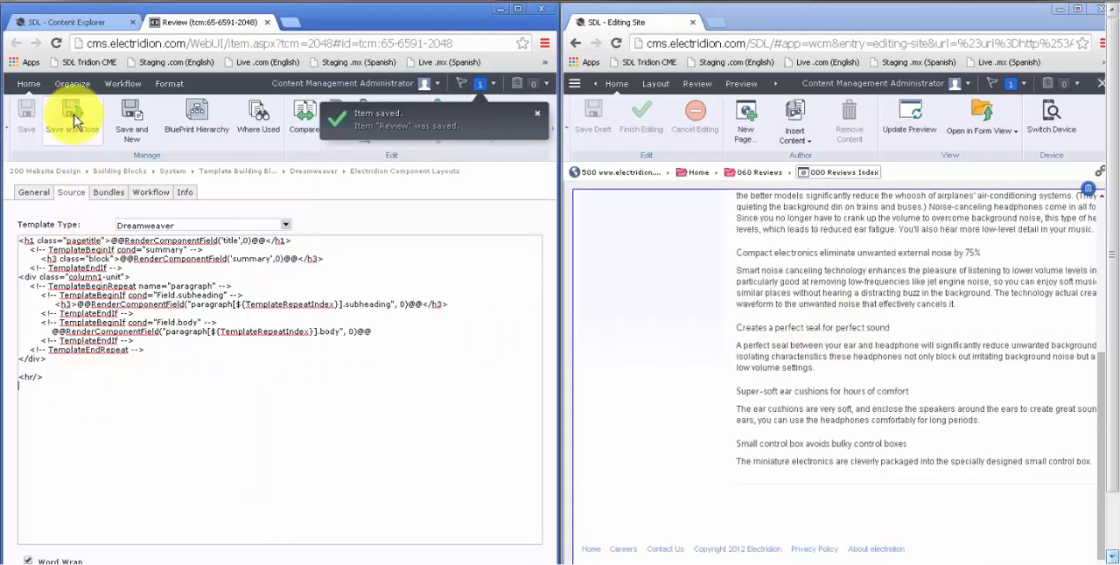
# Save and close the Review template, dismiss version history, then reopen its source markup.
pyautogui.click(73, 119)
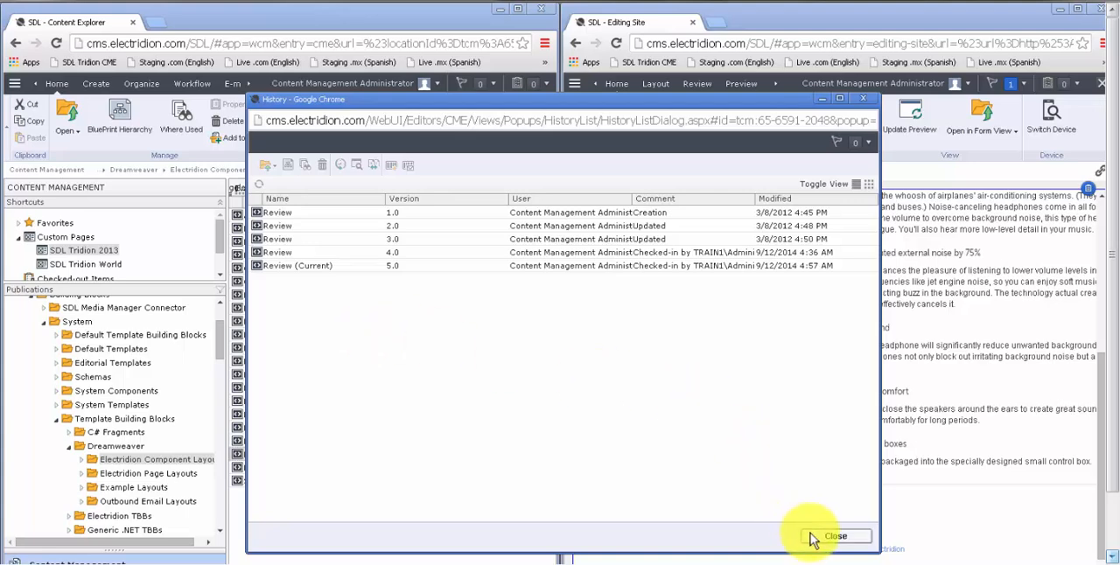
pyautogui.click(835, 535)
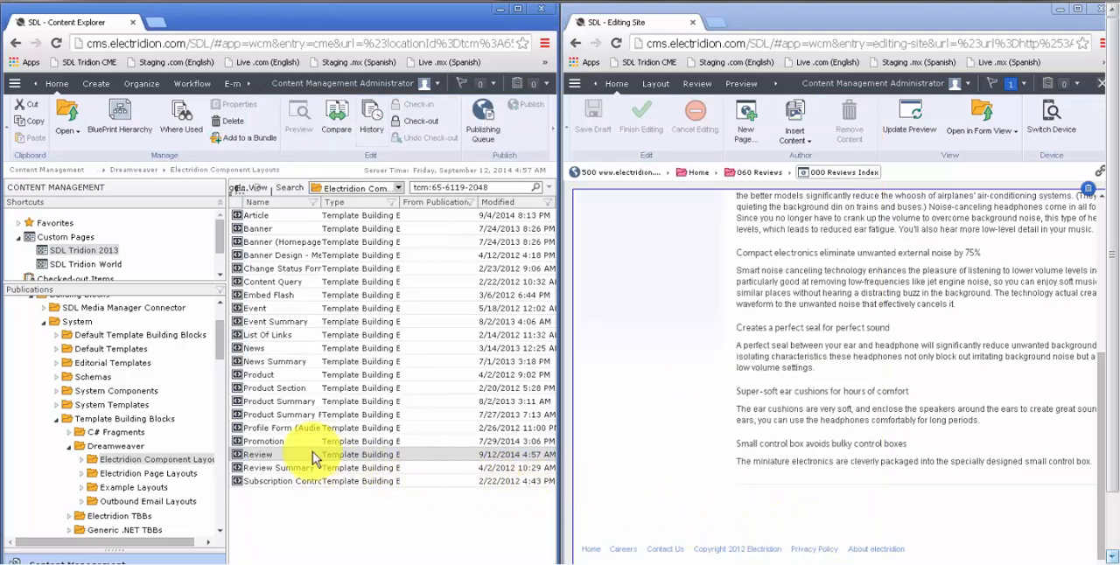
pyautogui.doubleClick(257, 454)
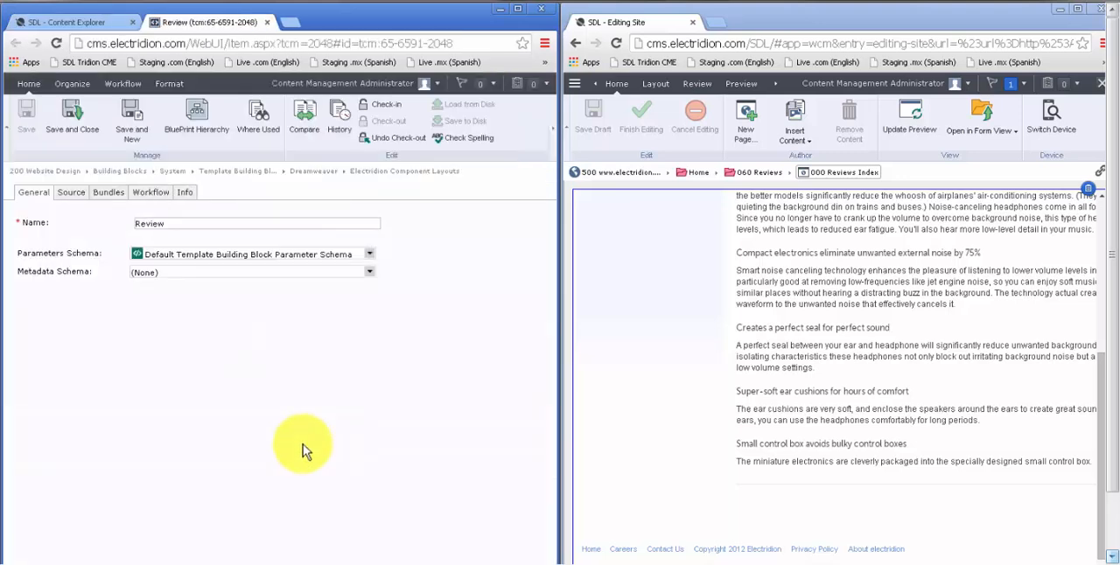
pyautogui.click(70, 192)
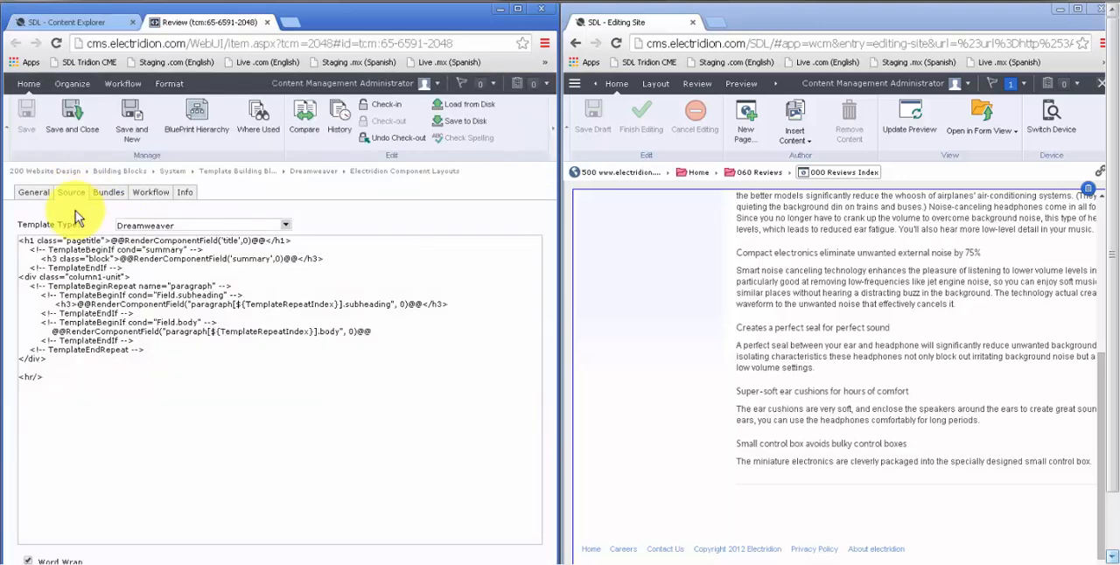